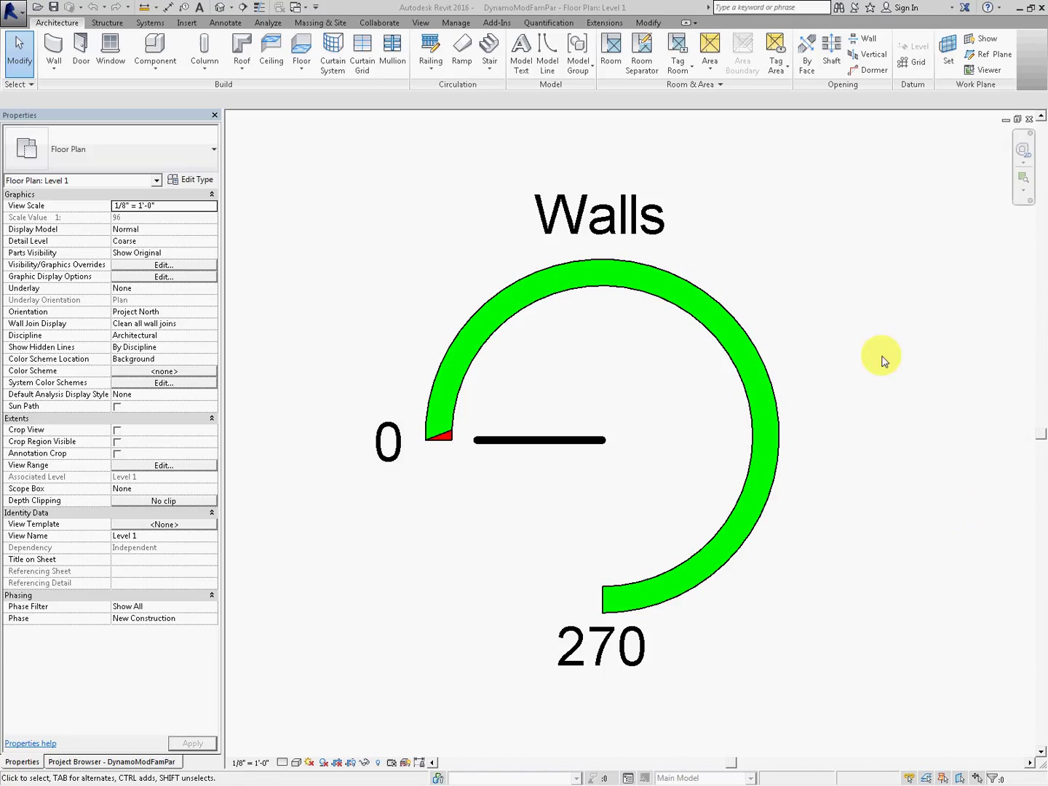
mouse_move(682, 187)
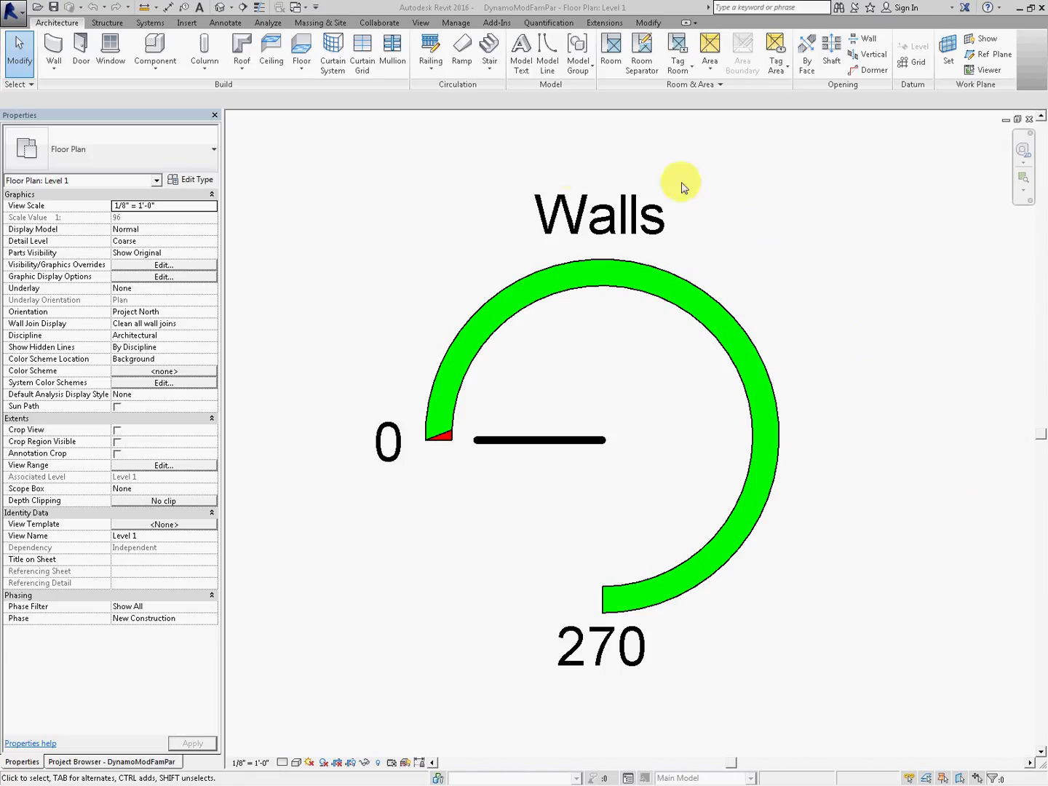
mouse_move(750, 131)
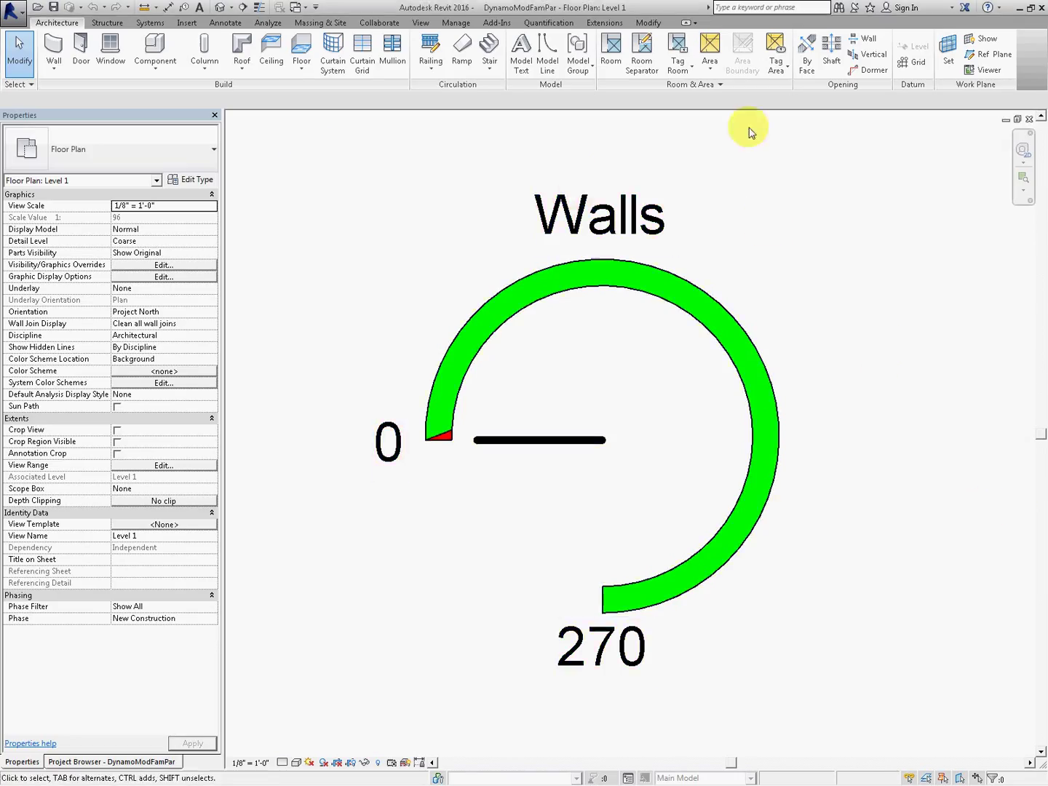
Launch Dynamo 0.8.1 from the Add-Ins tab's Dynamo split button.
click(497, 23)
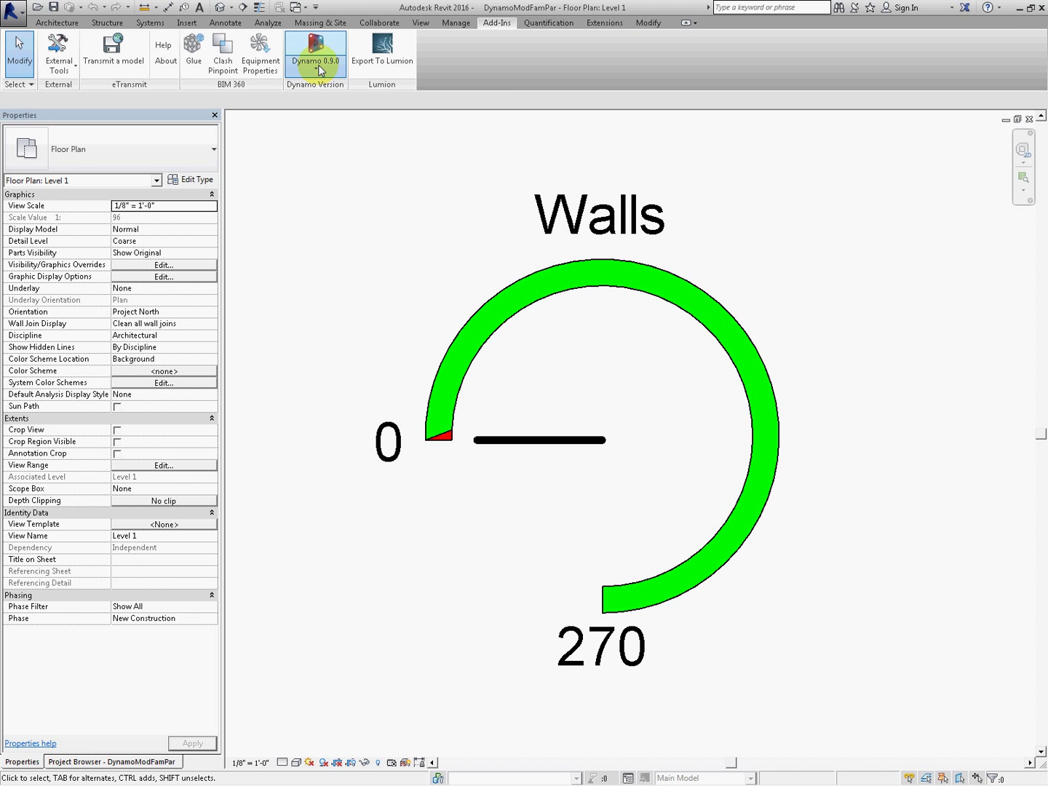
click(315, 53)
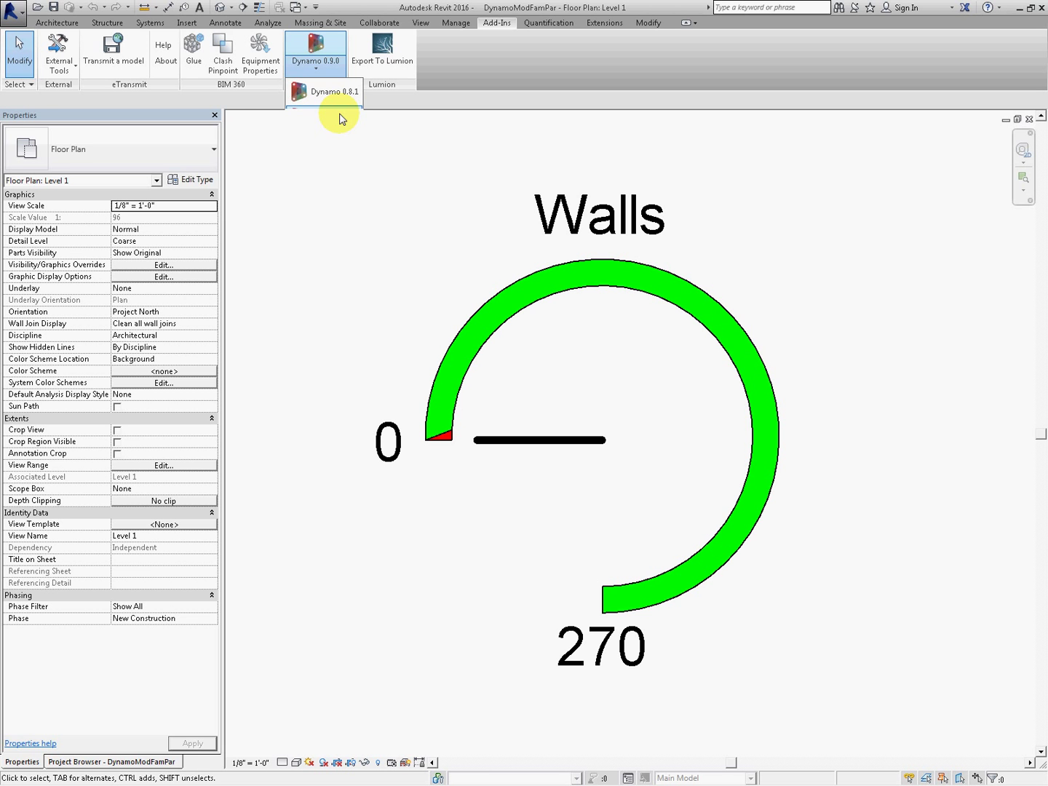
mouse_move(368, 180)
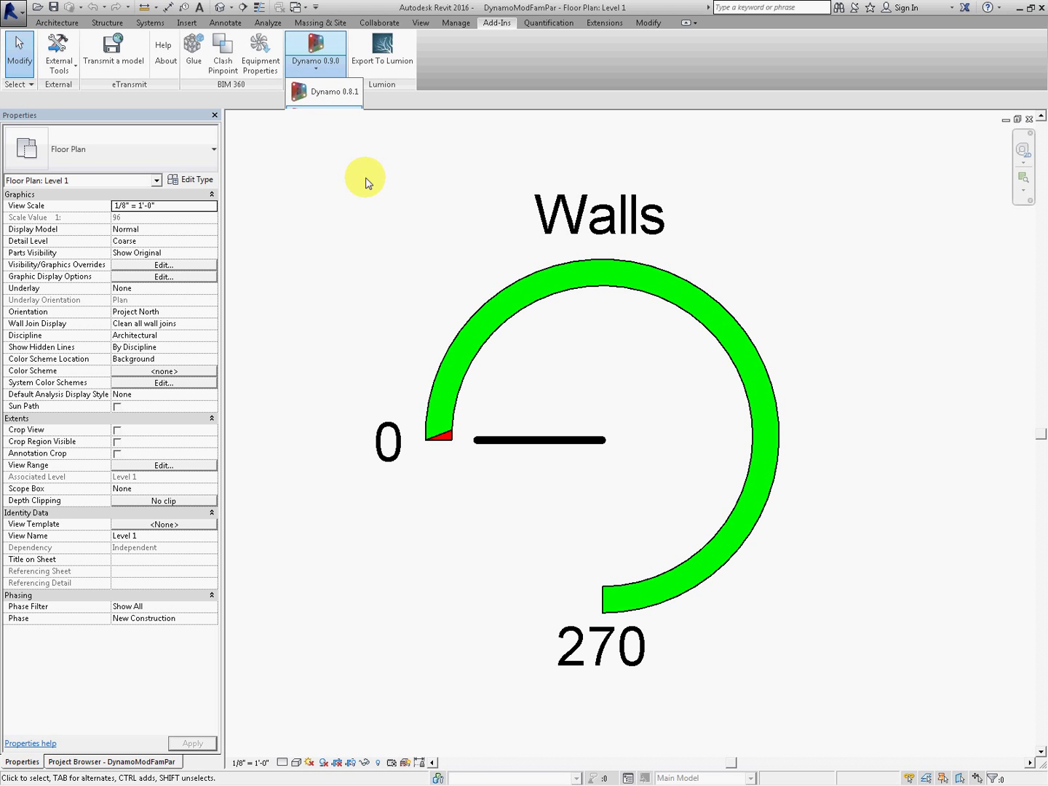
click(315, 51)
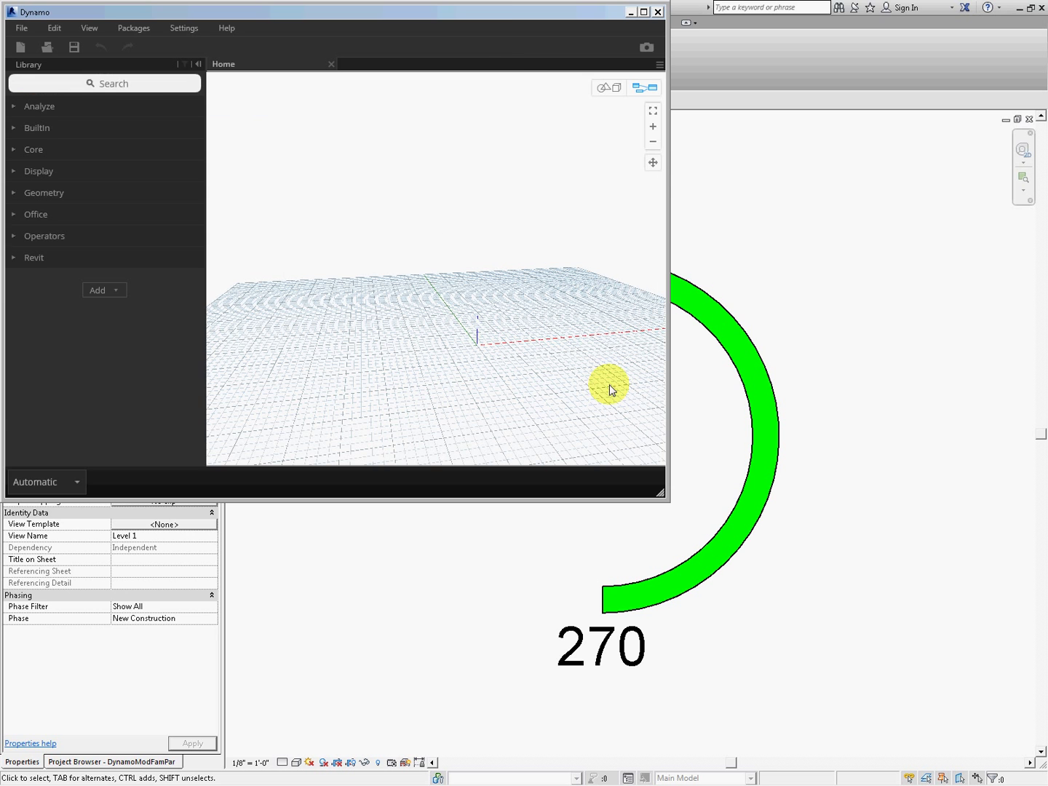
mouse_move(460, 225)
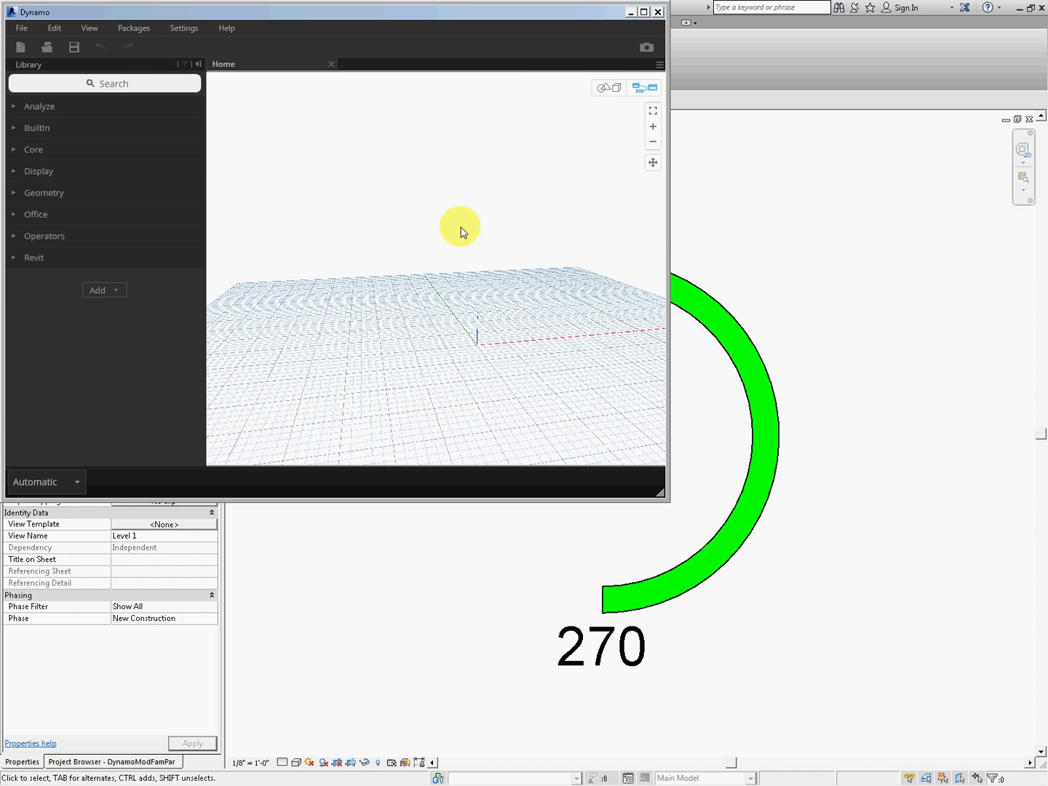
mouse_move(511, 307)
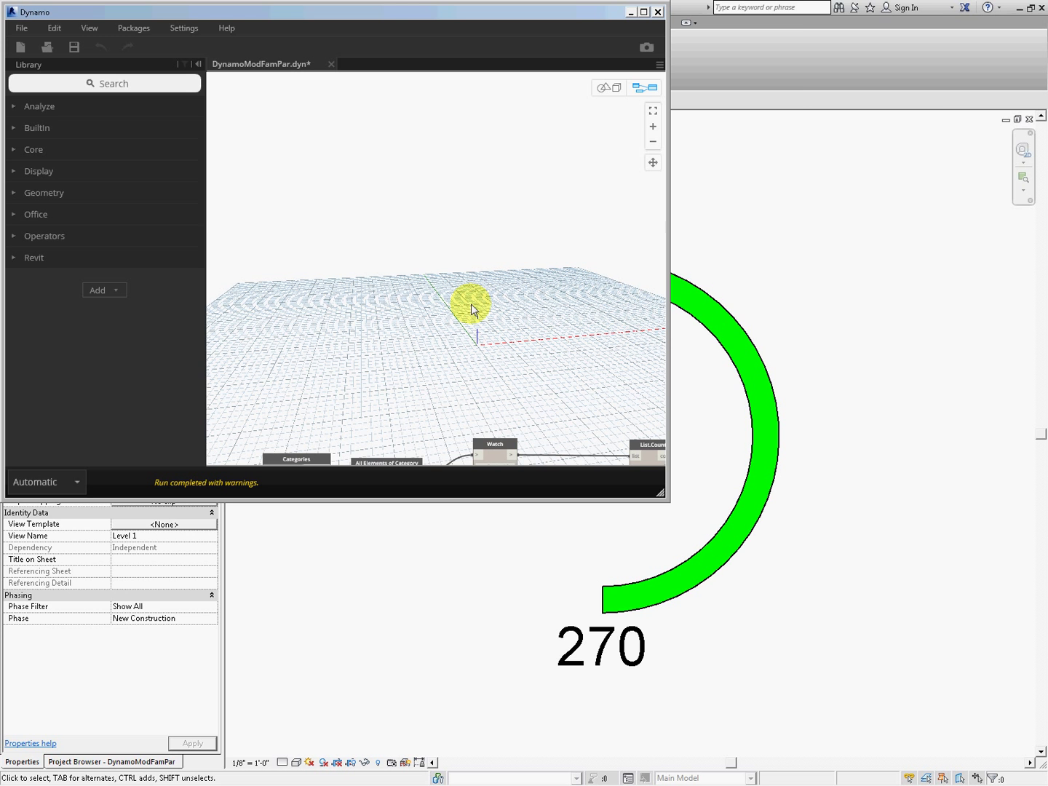
mouse_move(666, 499)
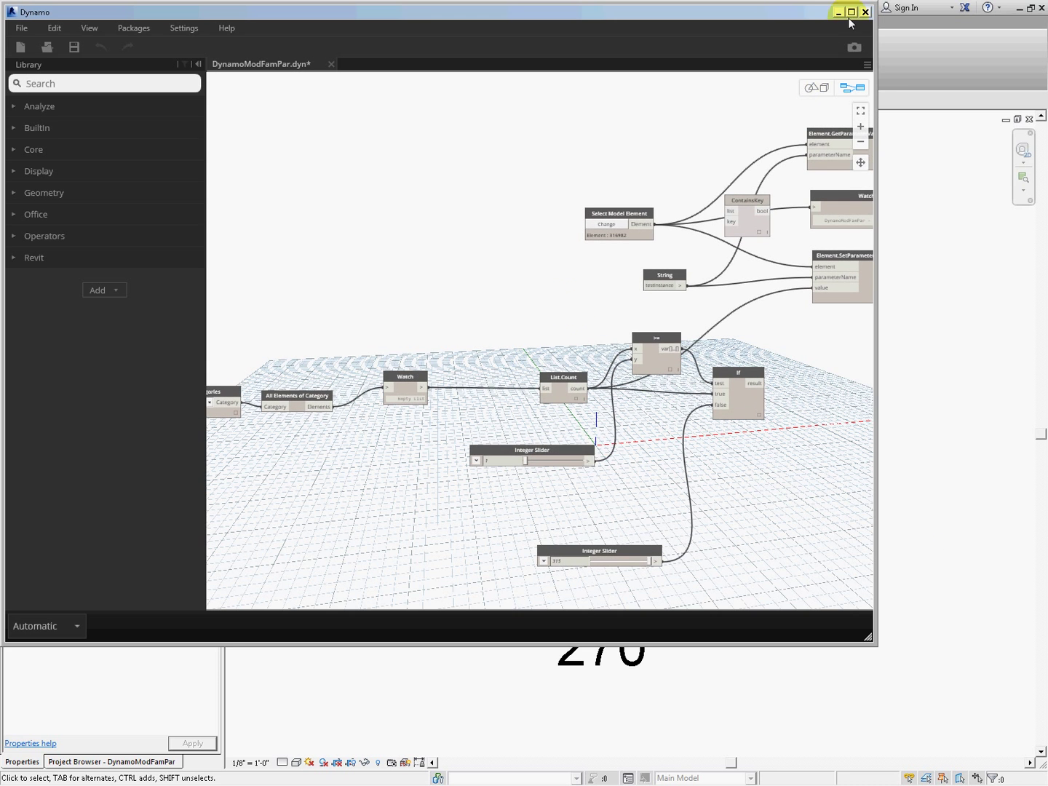
Maximize the DynamoModFamPar graph window and scroll through the graph.
click(851, 12)
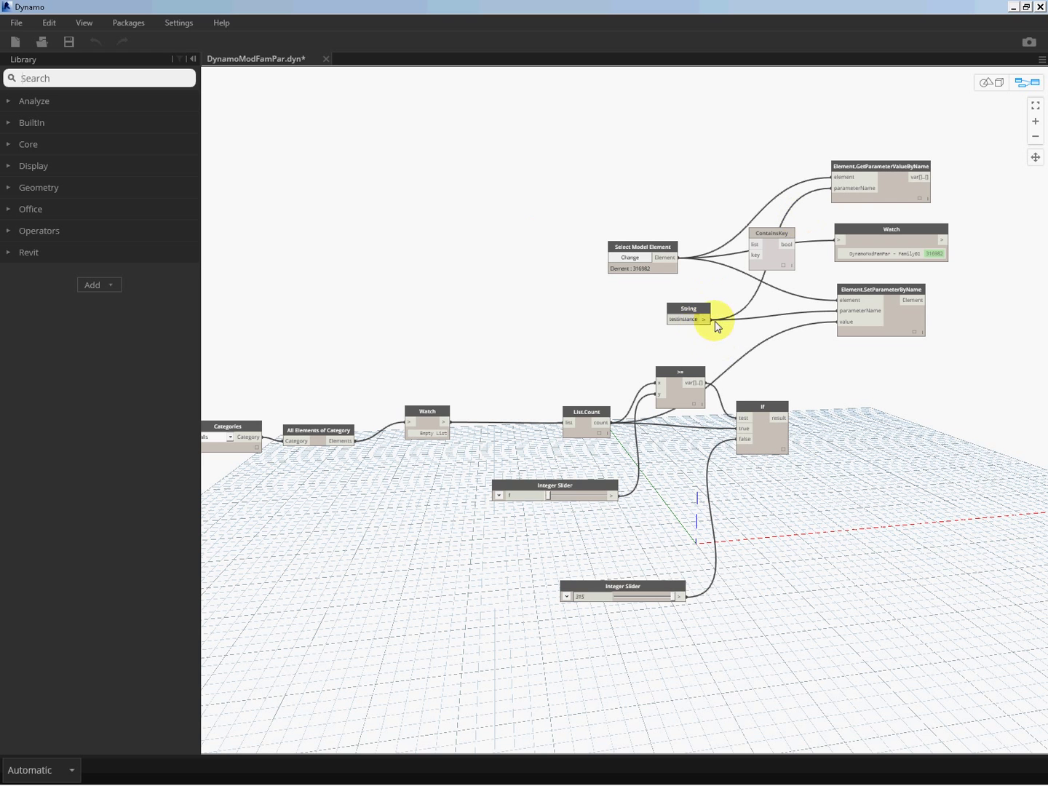
mouse_move(737, 274)
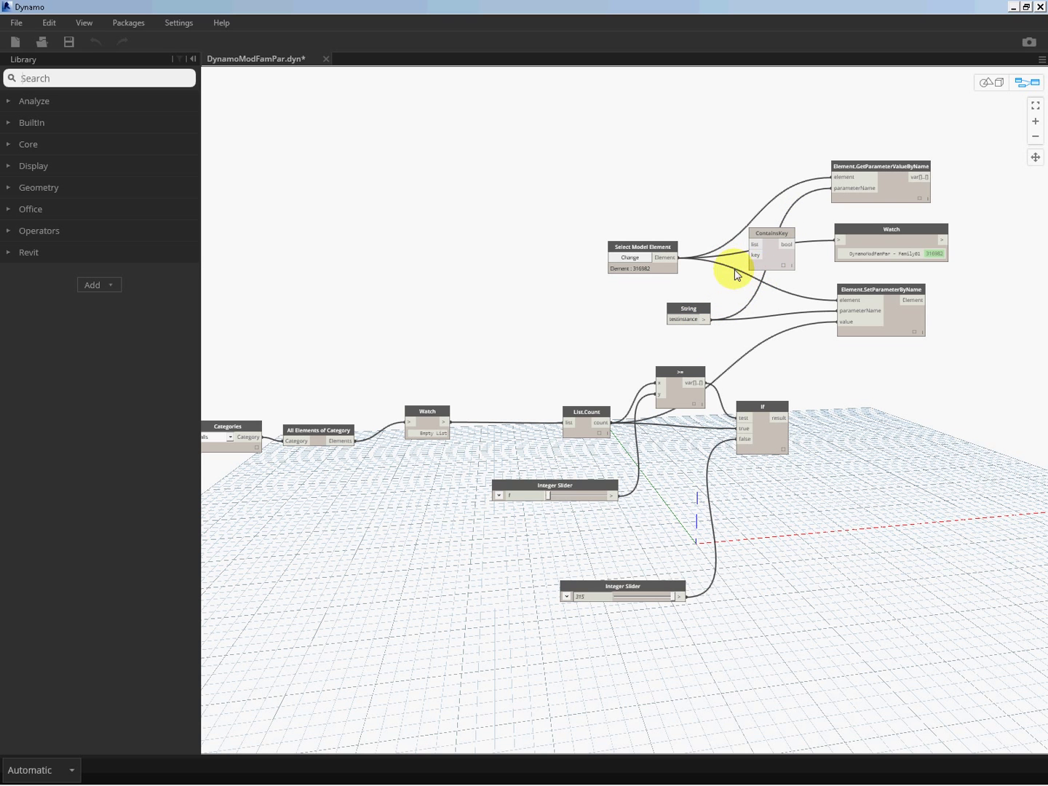
scroll(down, 3)
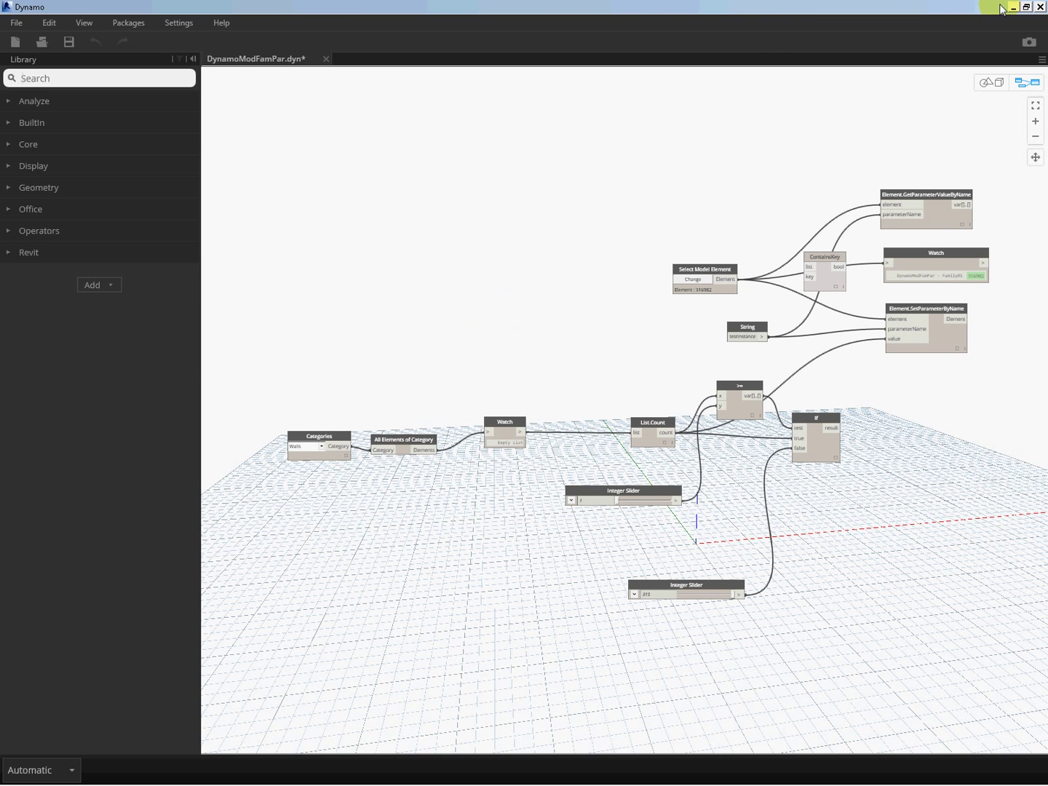
Minimize the Dynamo window to reveal the Revit floor plan.
click(1025, 7)
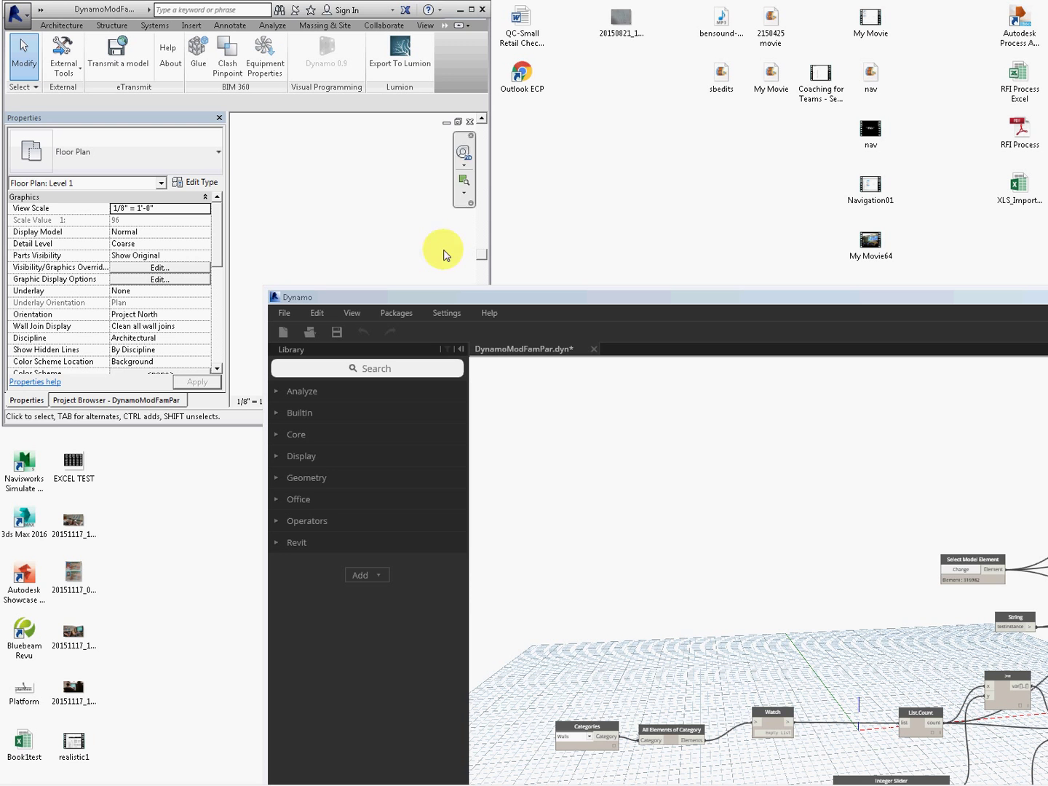
mouse_move(272, 295)
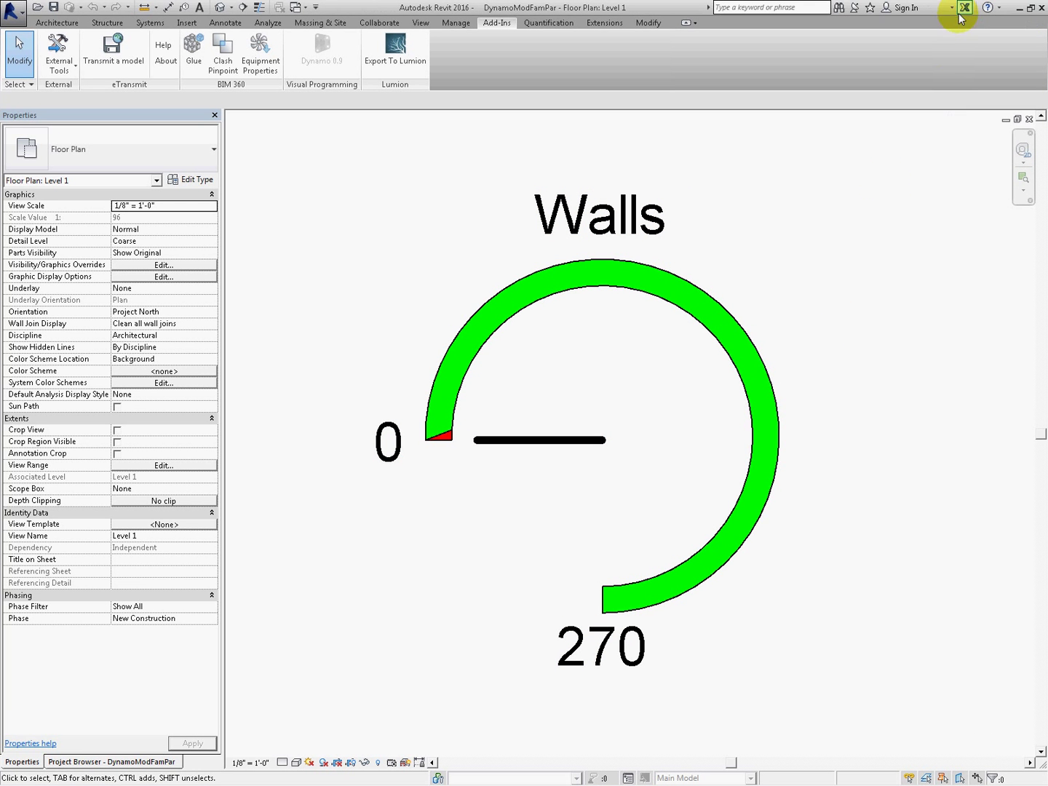
mouse_move(671, 271)
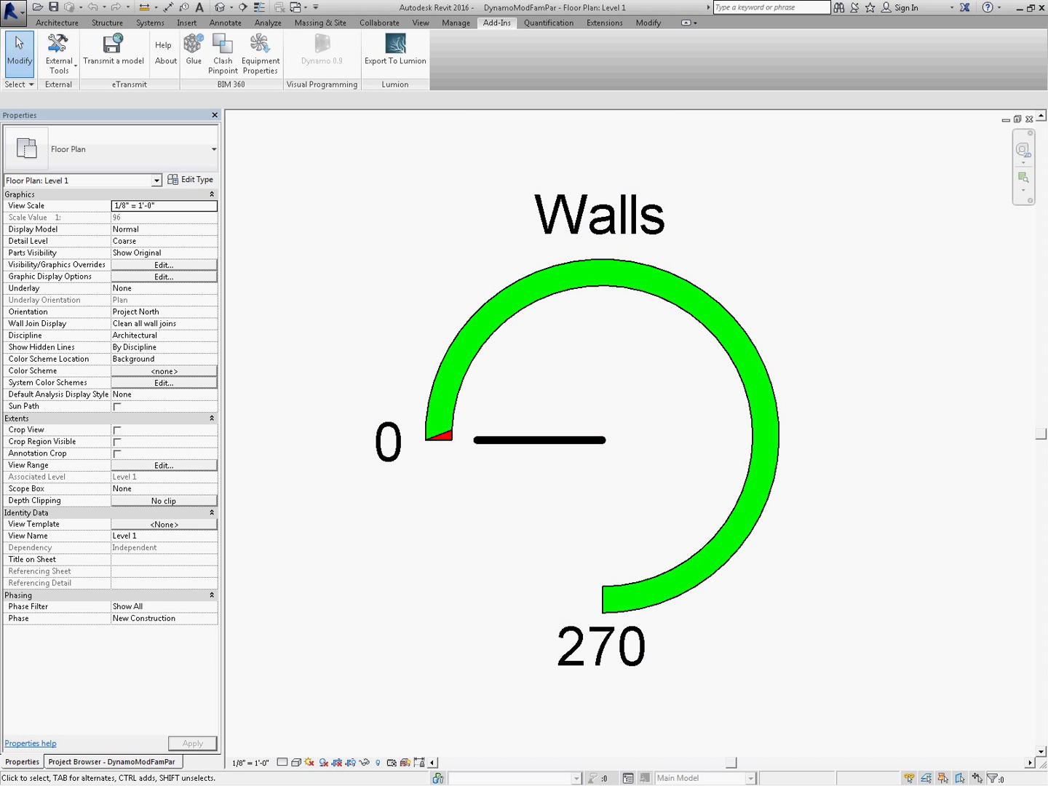
click(321, 51)
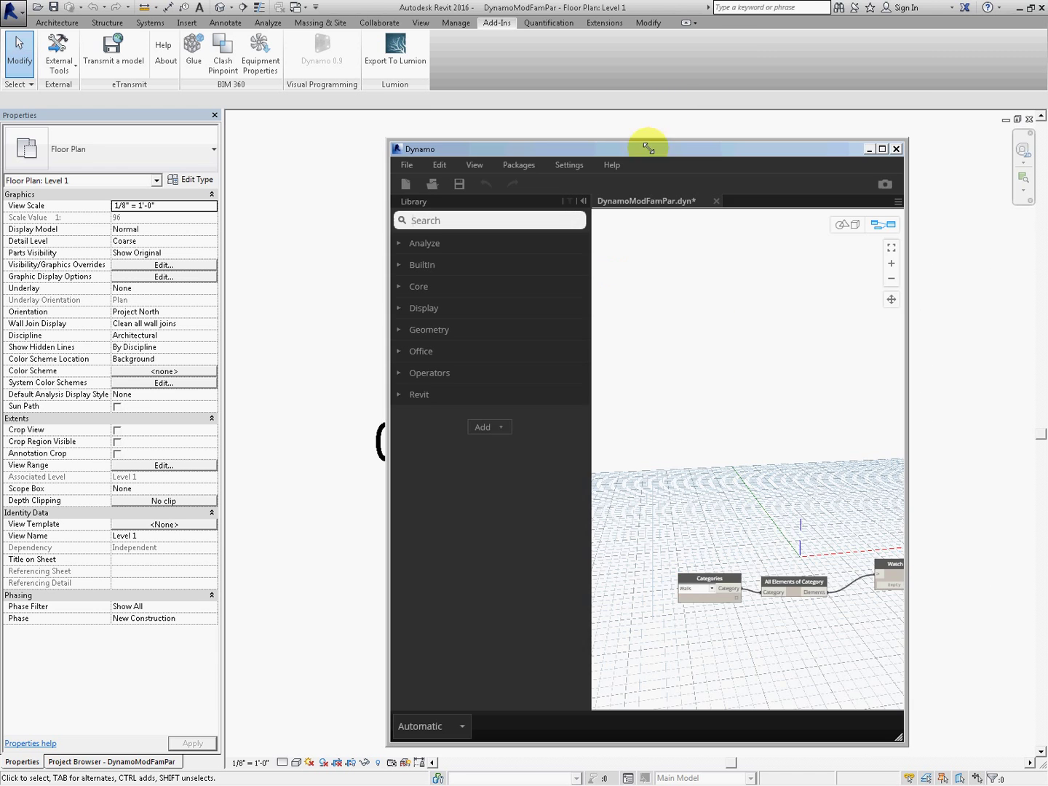
click(882, 148)
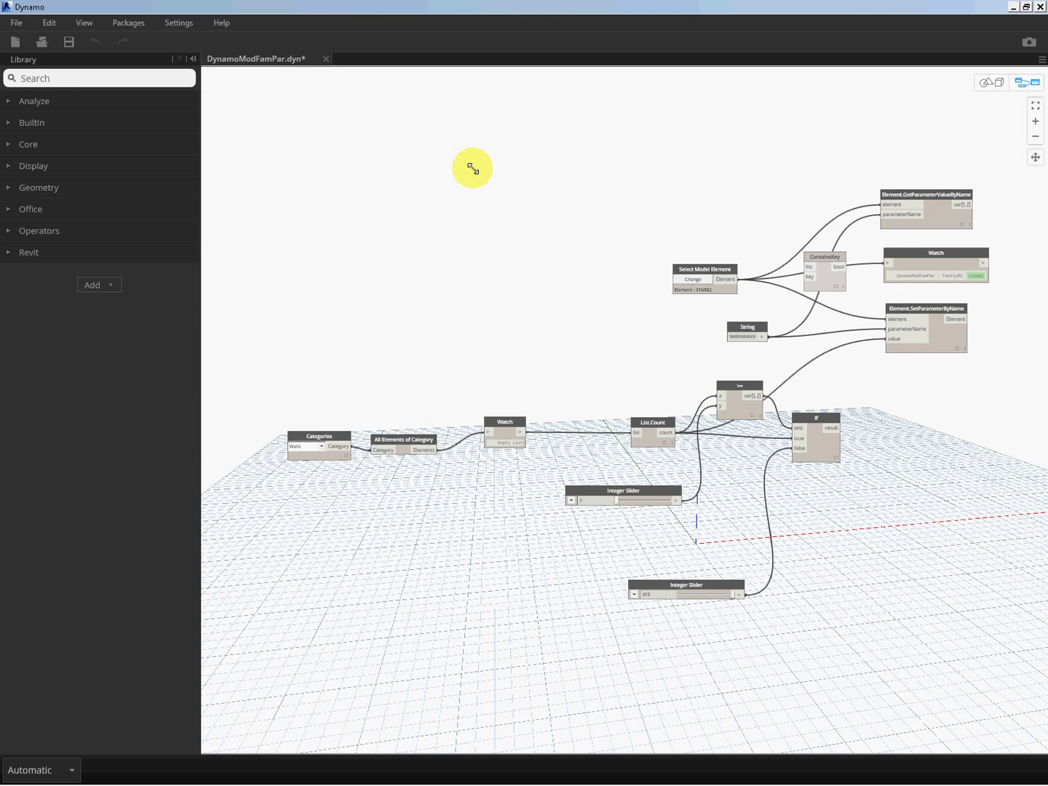
mouse_move(572, 363)
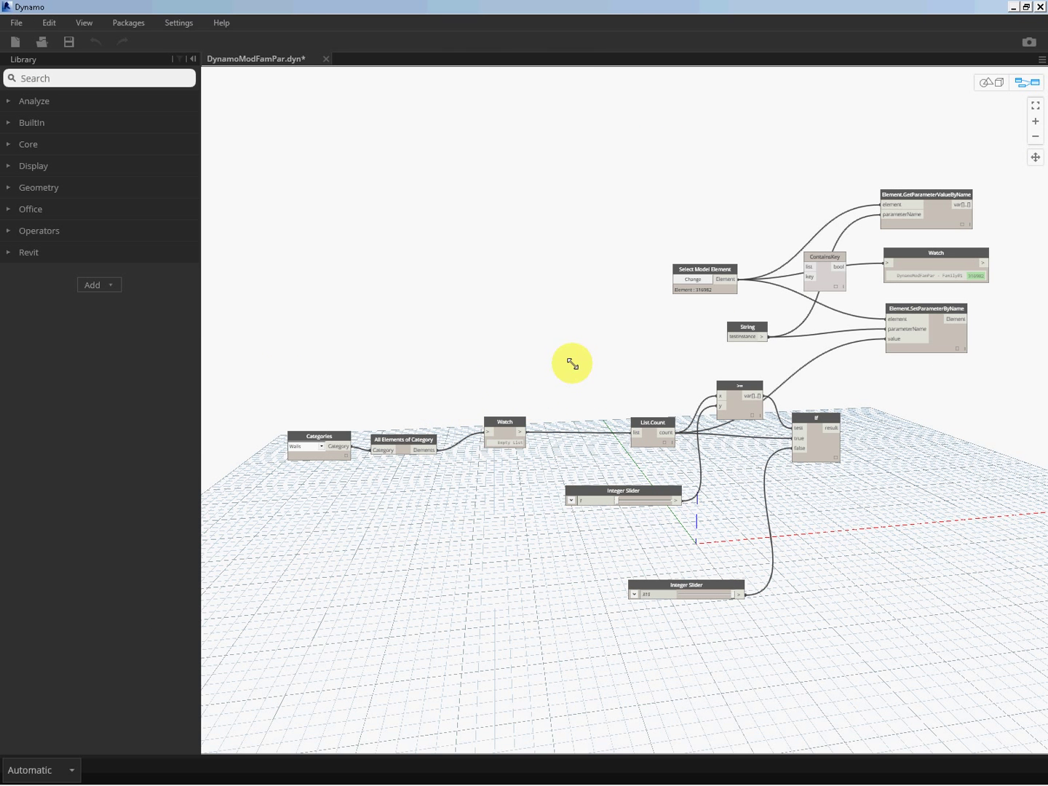
mouse_move(399, 332)
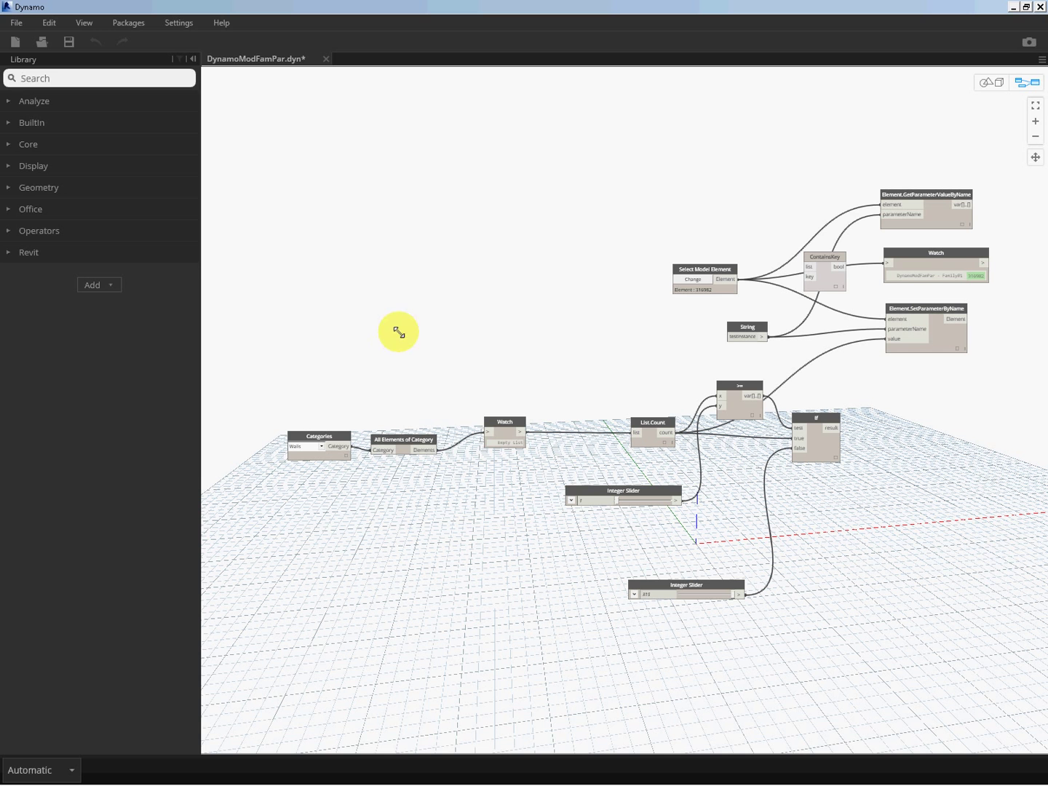
mouse_move(603, 345)
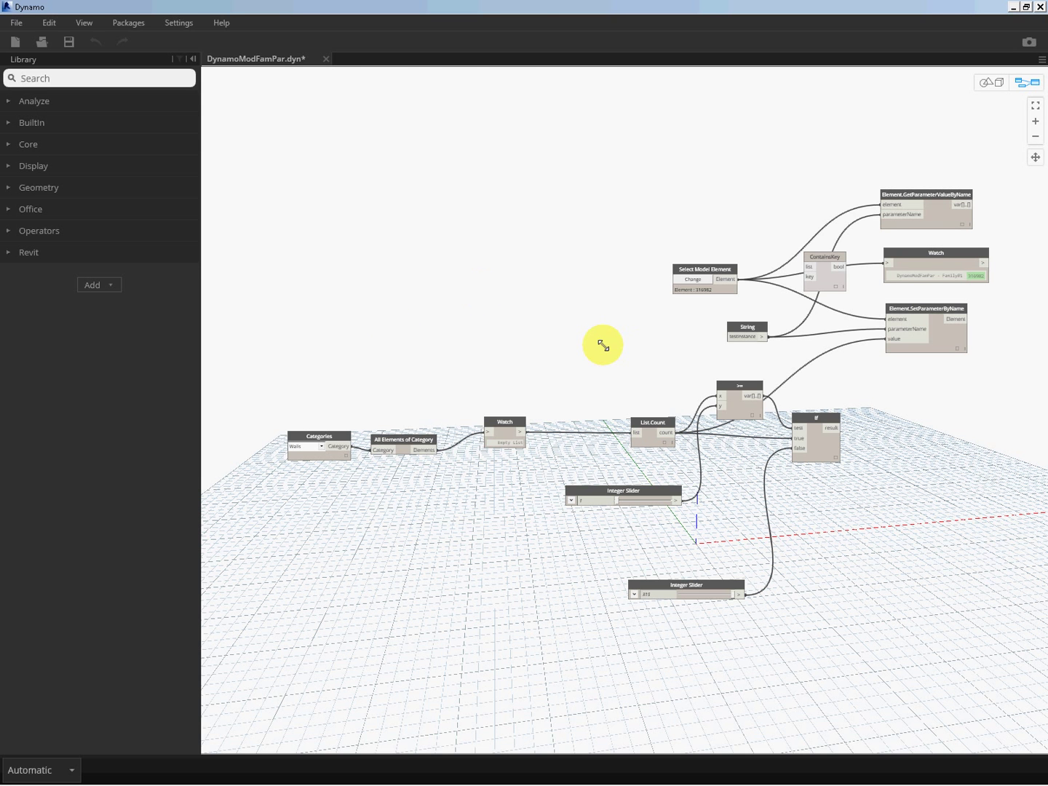
mouse_move(562, 316)
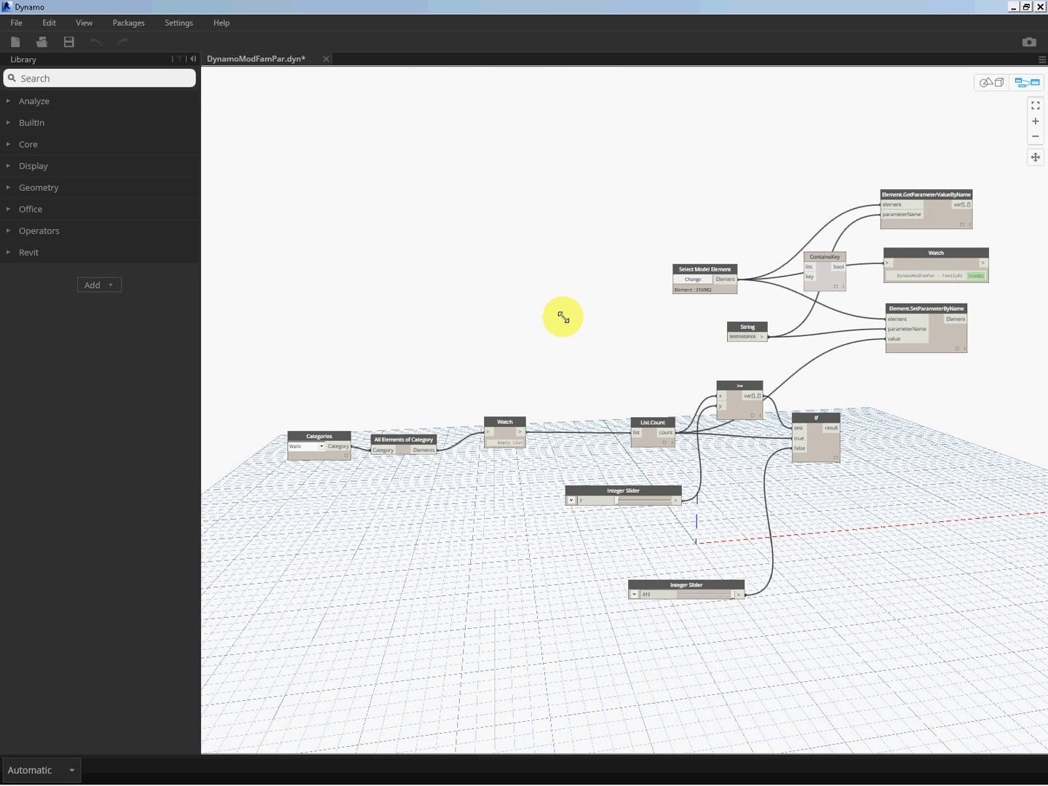
mouse_move(553, 257)
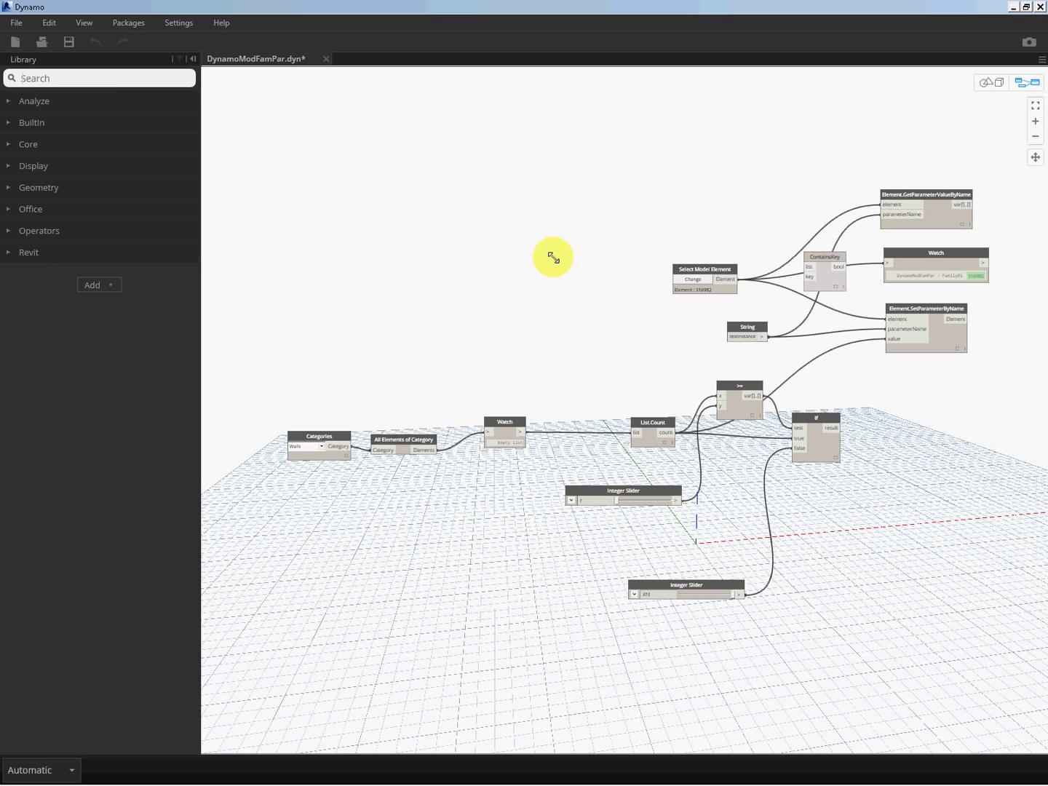
mouse_move(845, 268)
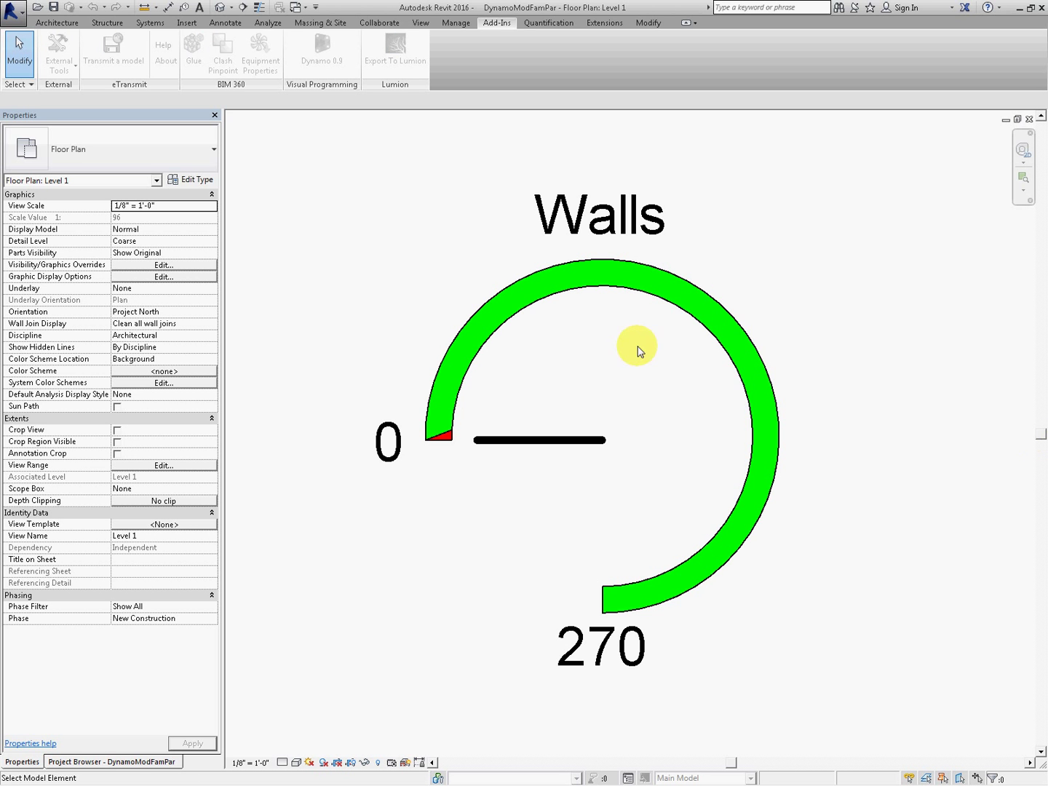
mouse_move(873, 368)
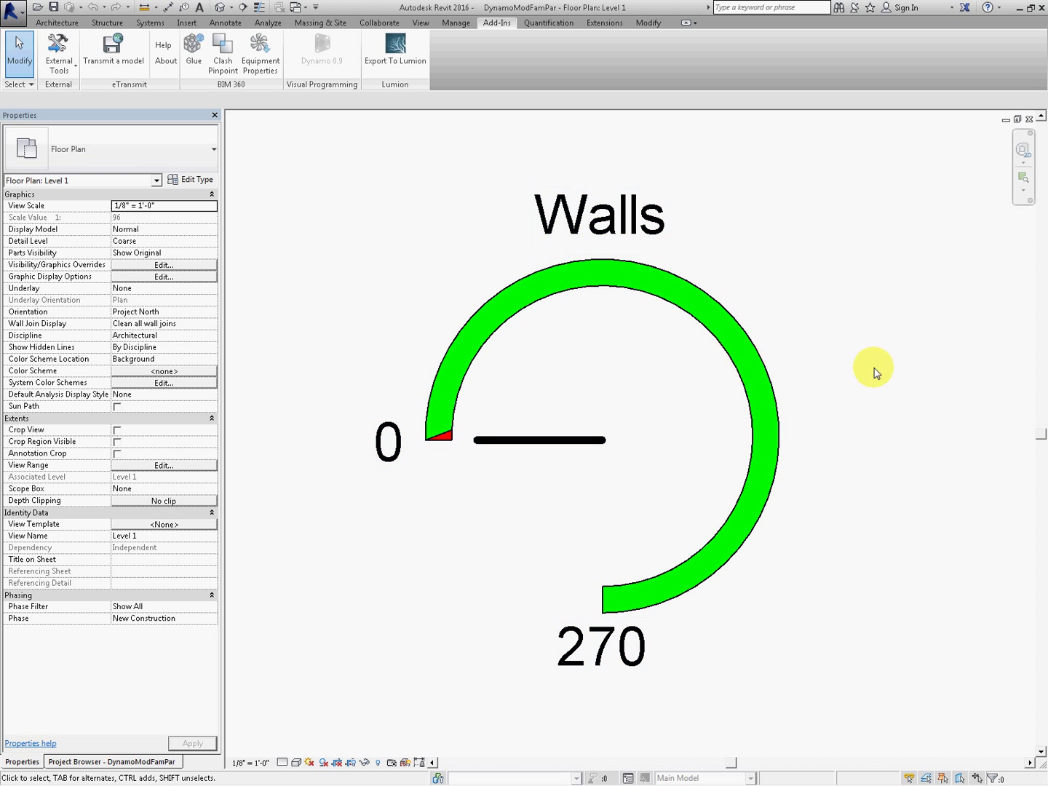
mouse_move(878, 360)
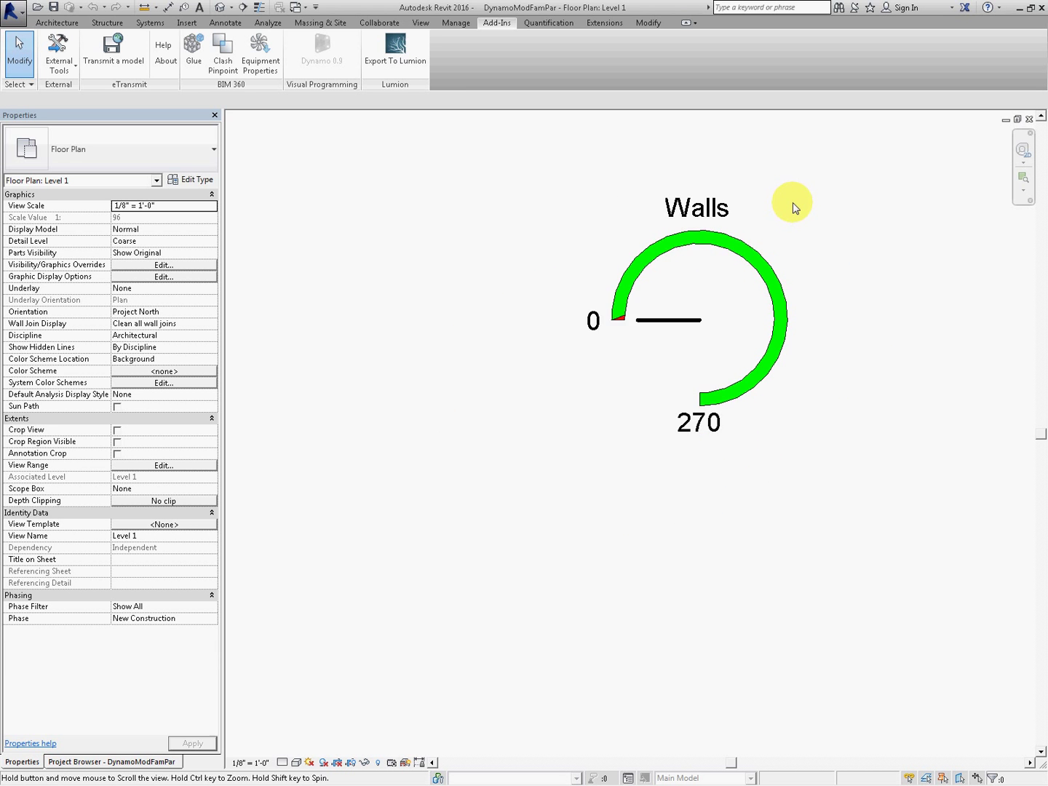
Switch to Revit's Architecture tab on the Level 1 floor plan.
click(57, 22)
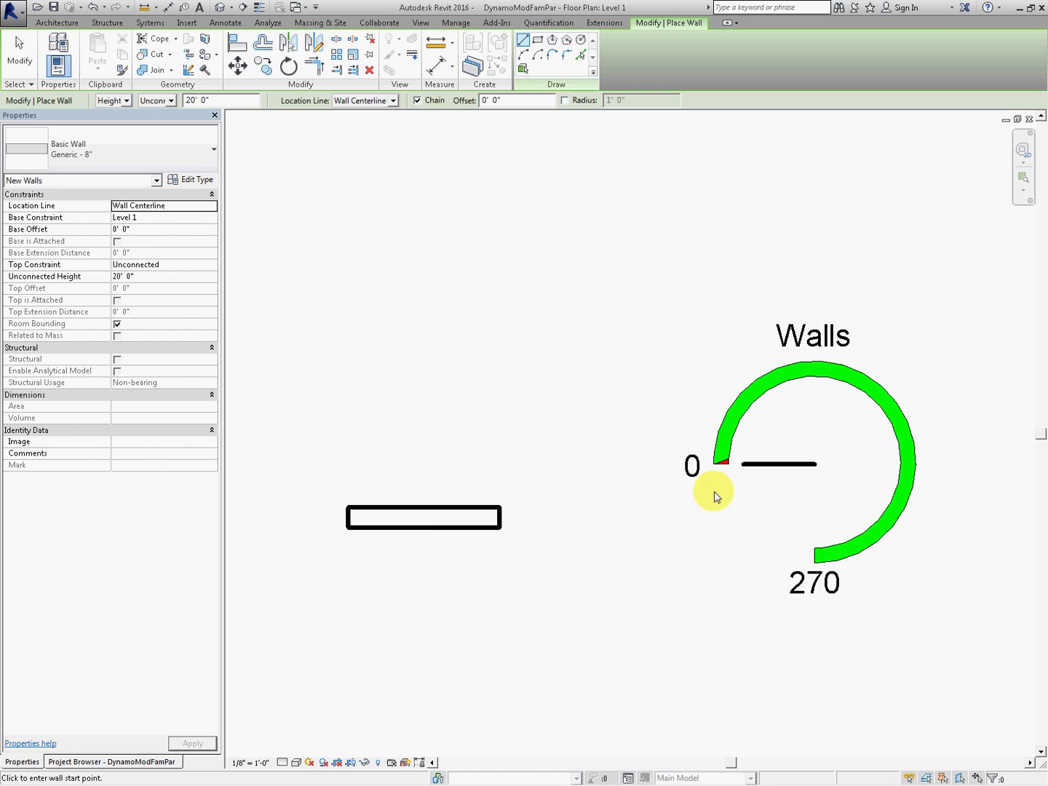
Draw a straight wall to the left of the Walls gauge.
click(423, 517)
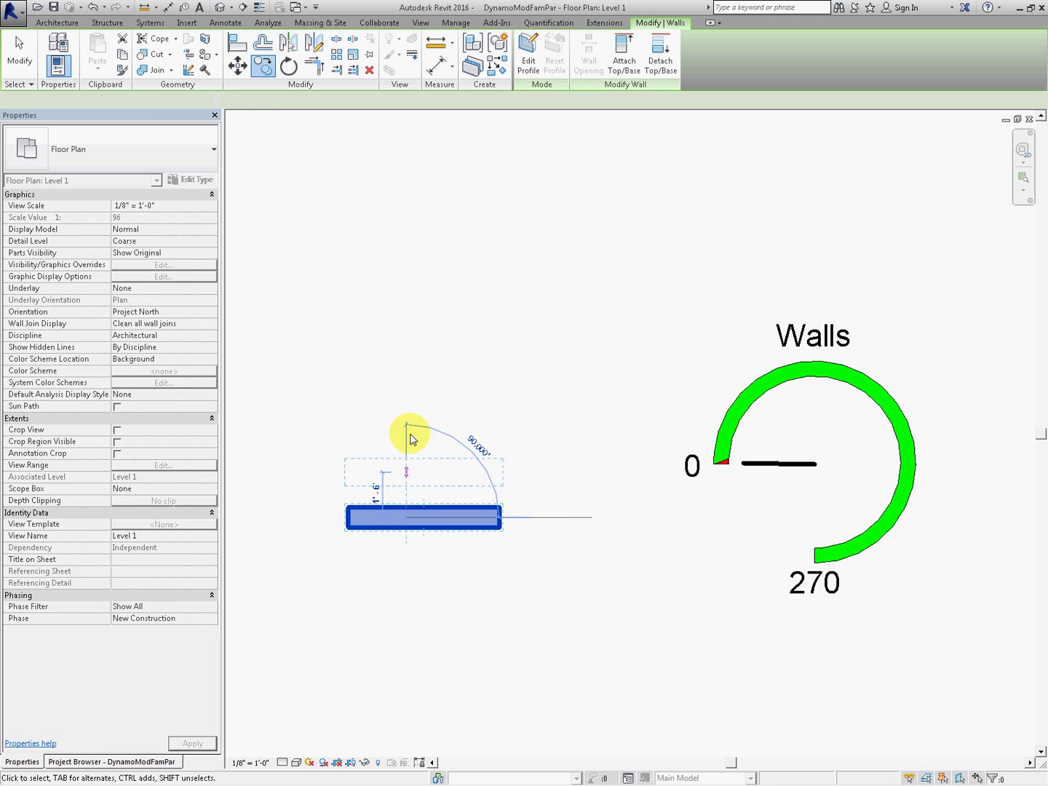
click(424, 517)
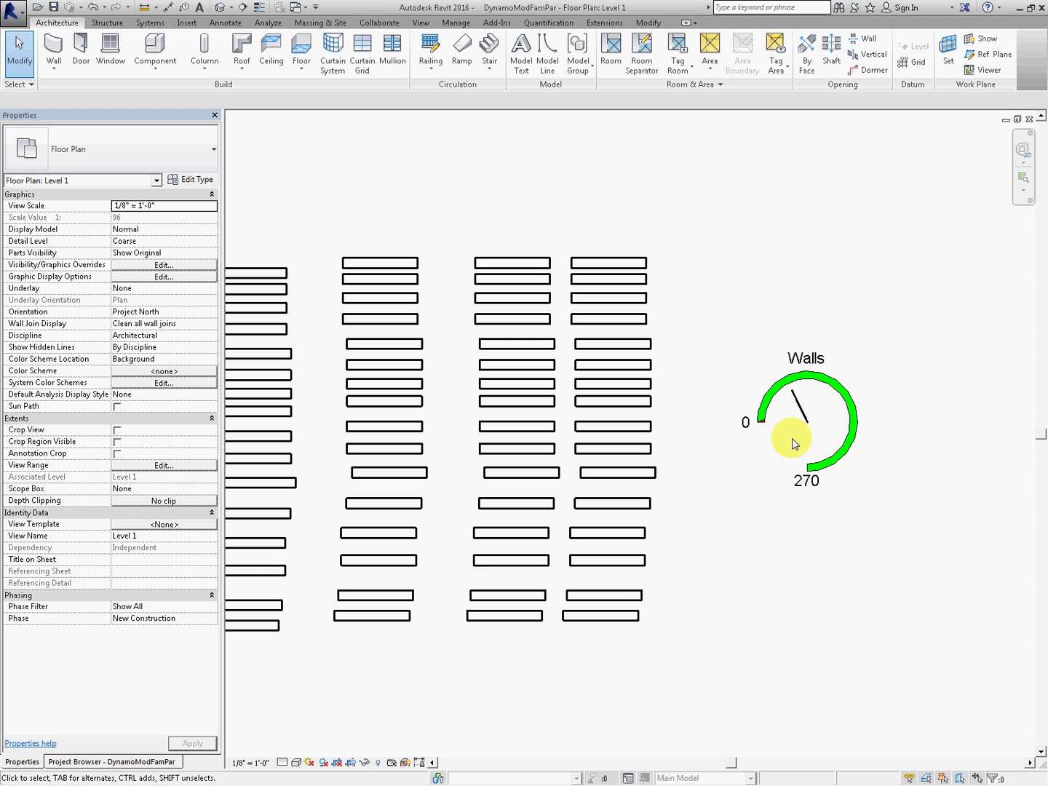
mouse_move(914, 363)
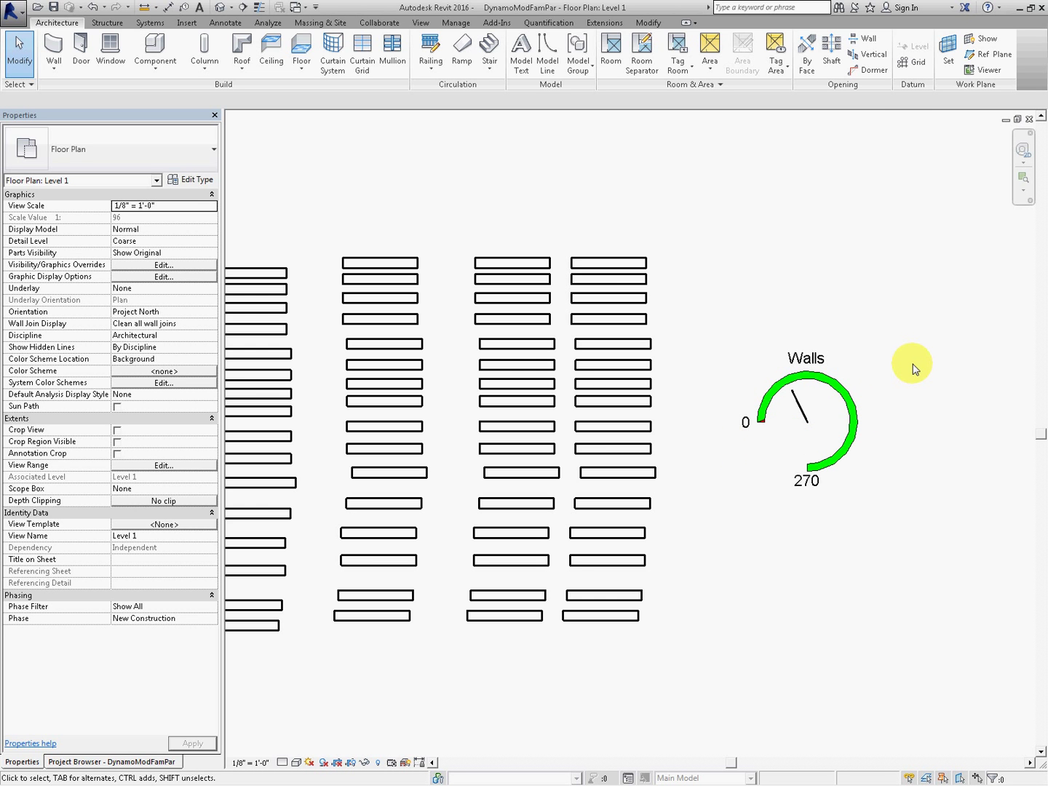
mouse_move(863, 325)
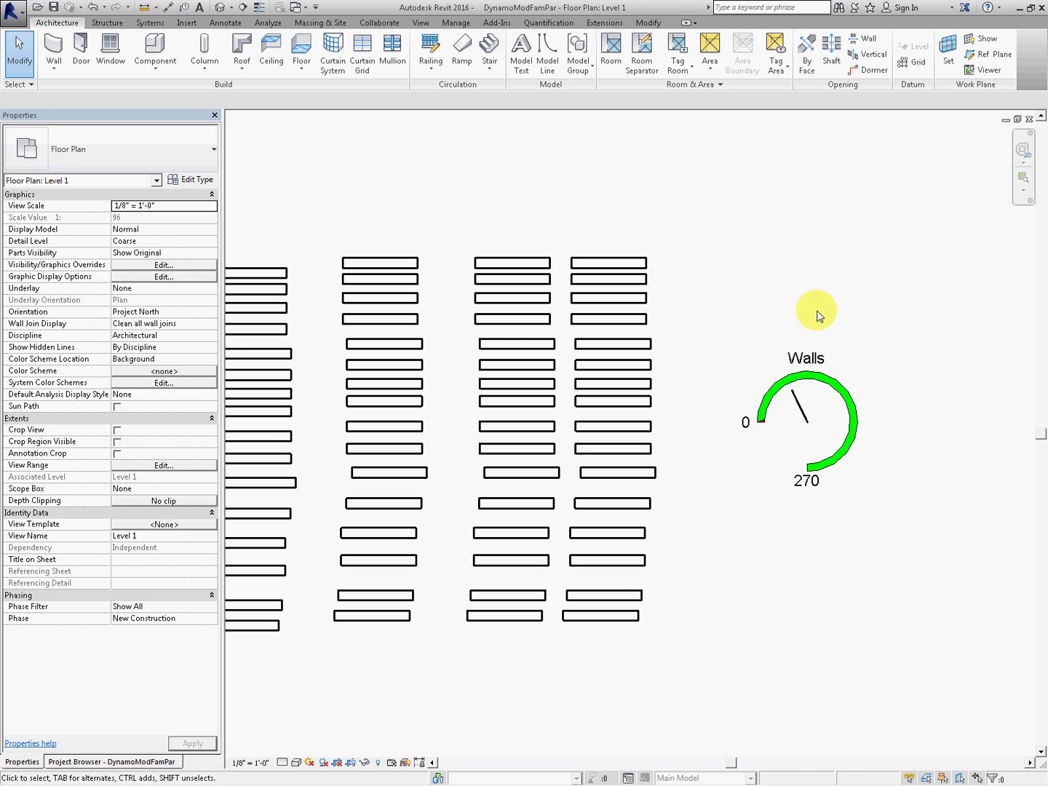
mouse_move(828, 300)
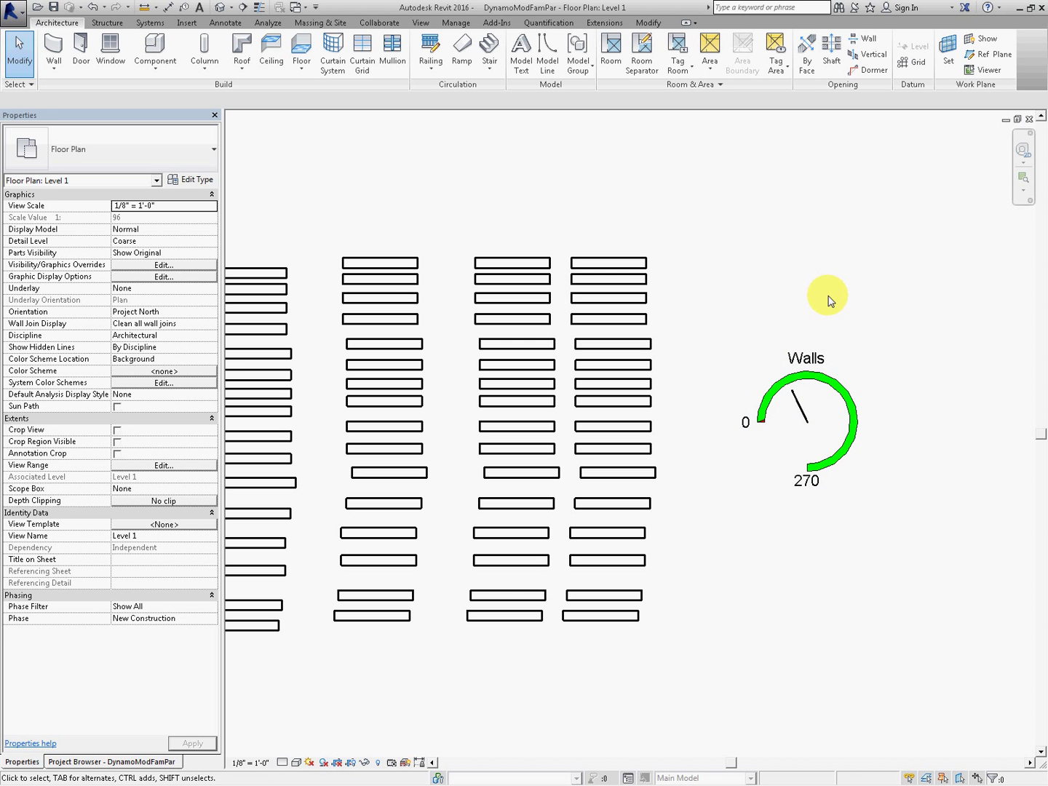
mouse_move(830, 295)
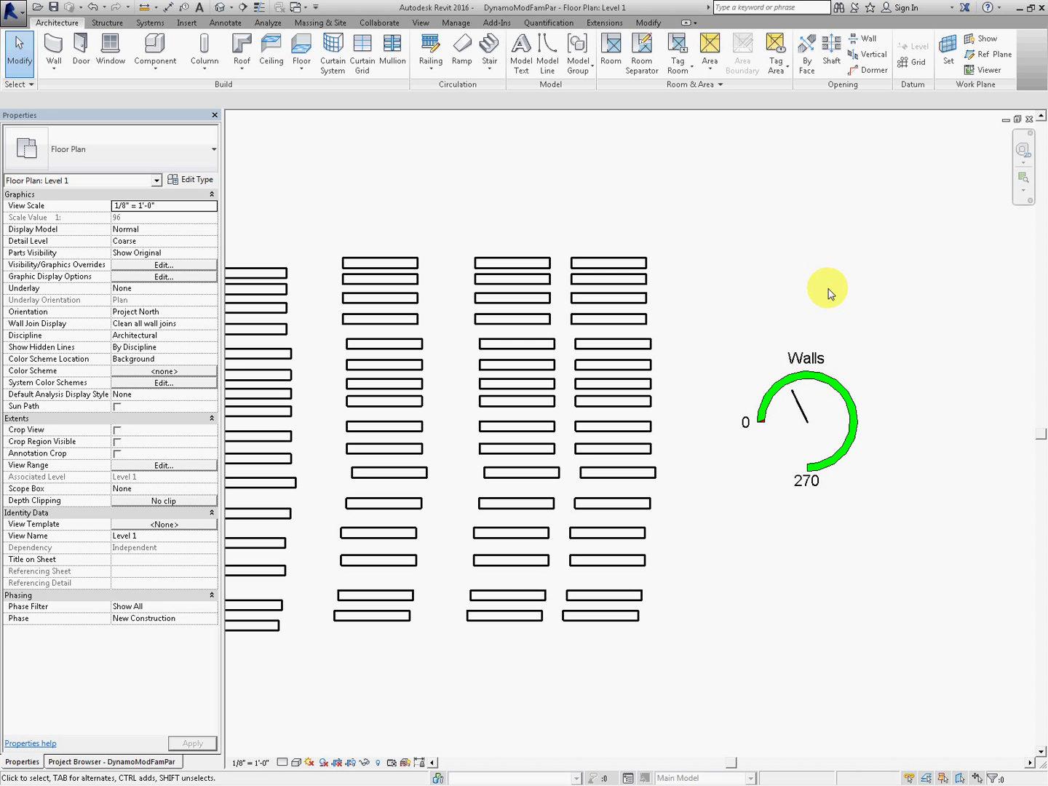
mouse_move(828, 288)
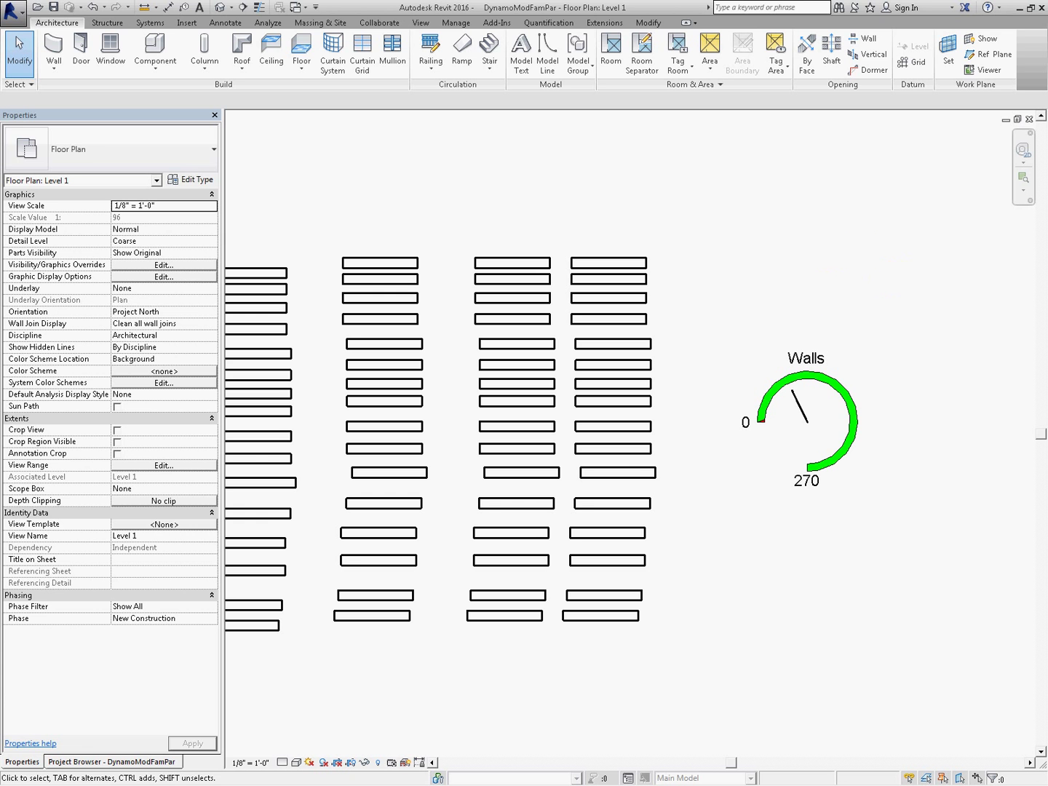
mouse_move(850, 271)
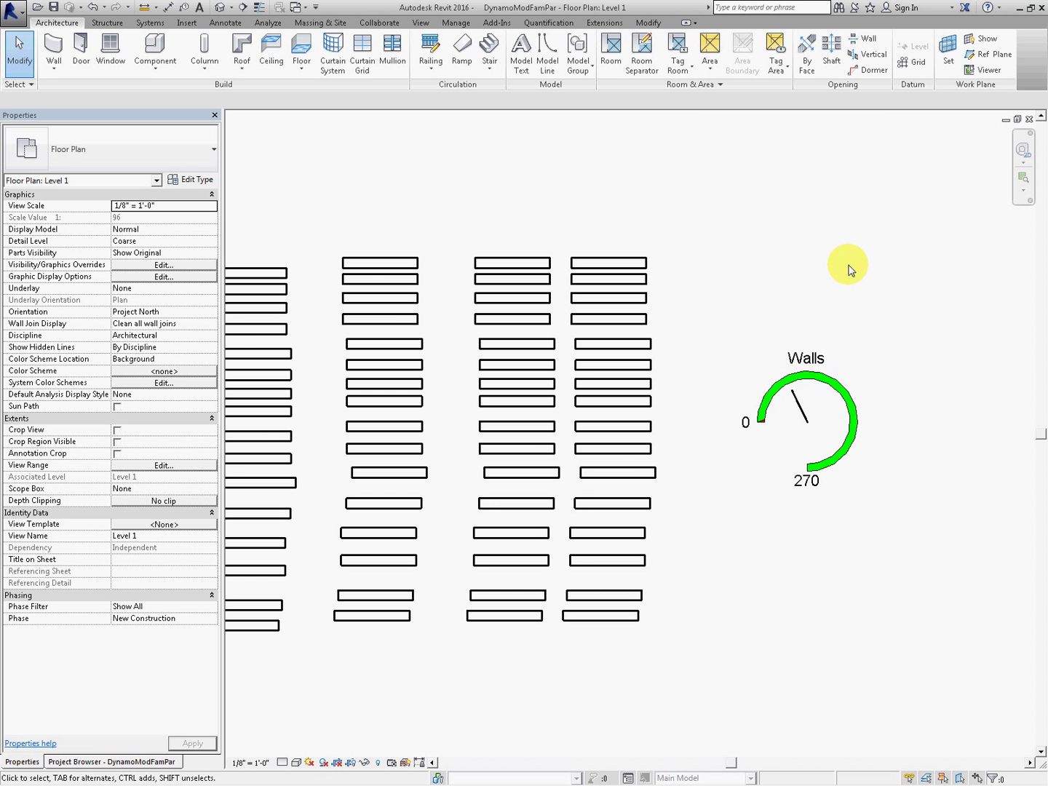